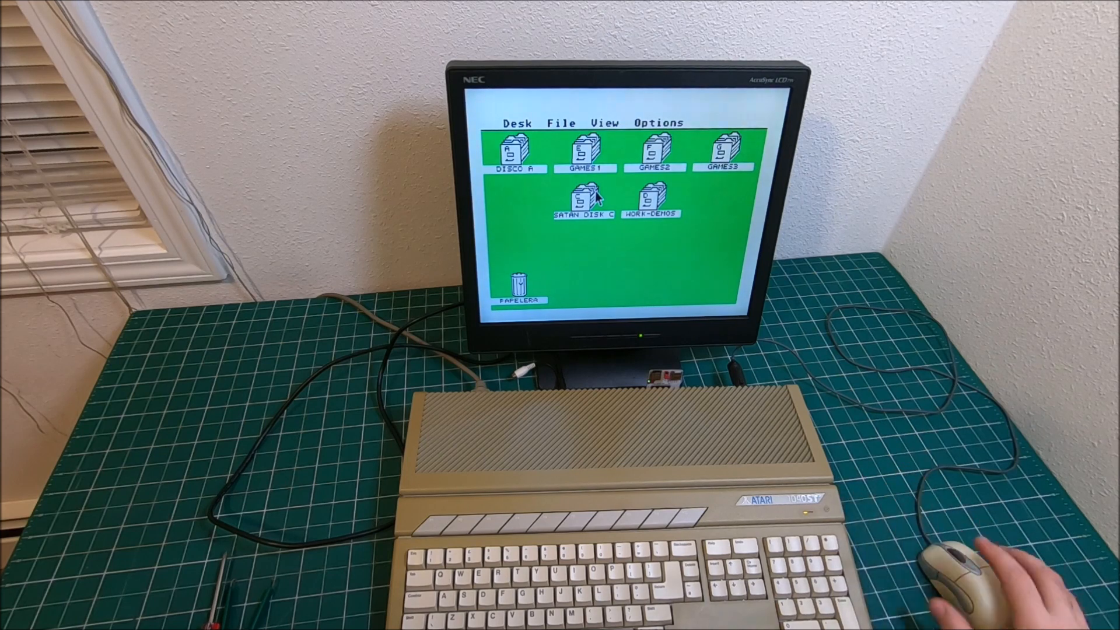
Browse the GAMES1 drive's folders (A–F, GAMES_2M, SCENE), then close its window.
click(586, 154)
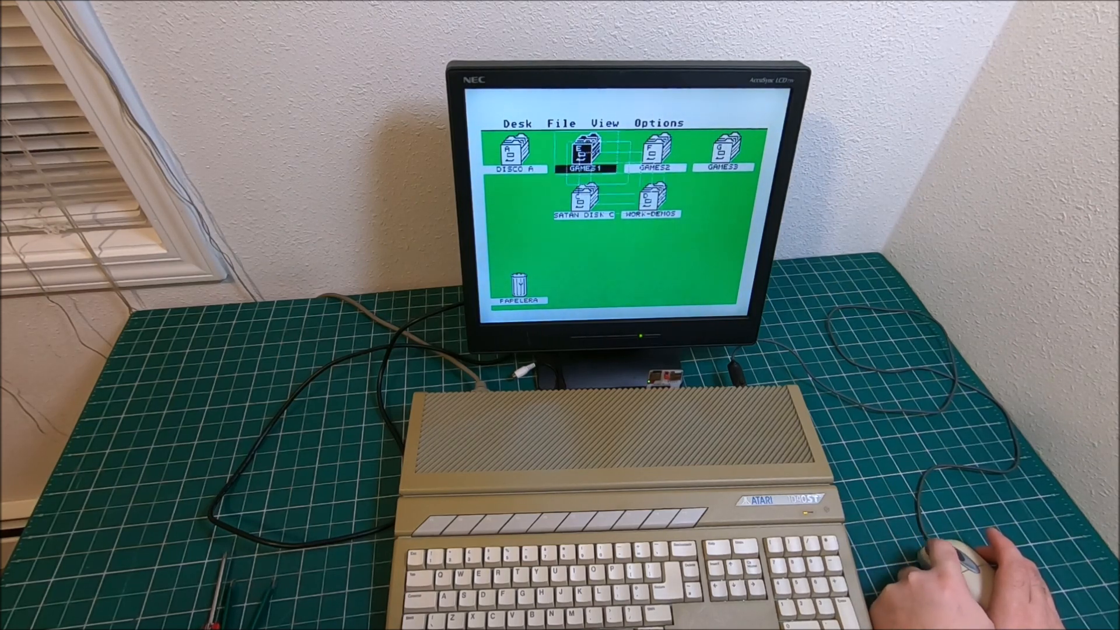
double_click(580, 152)
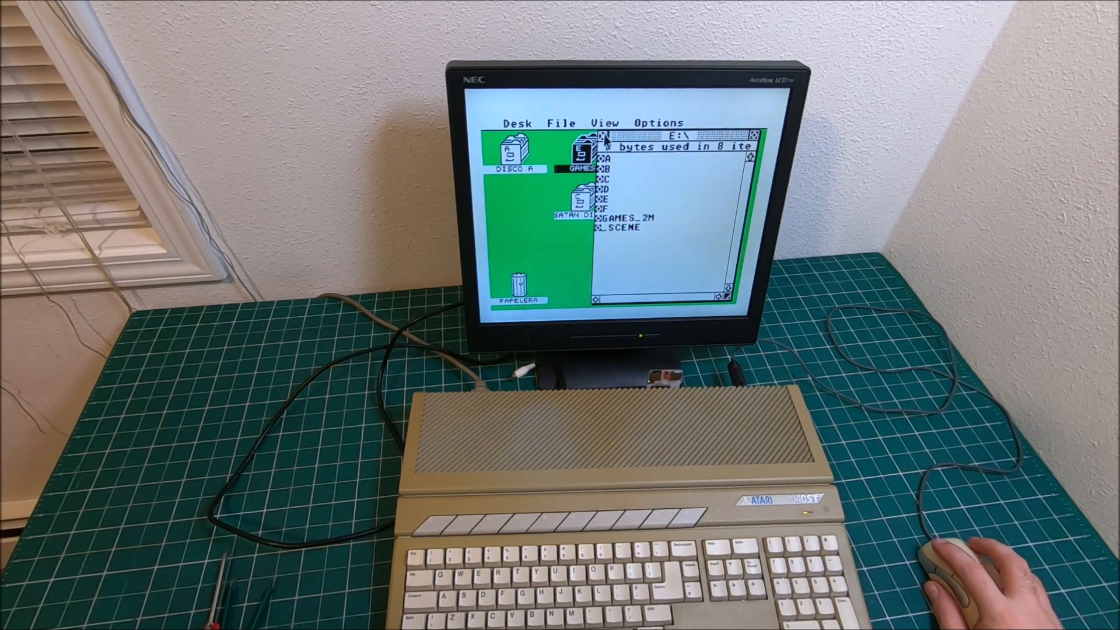
click(519, 123)
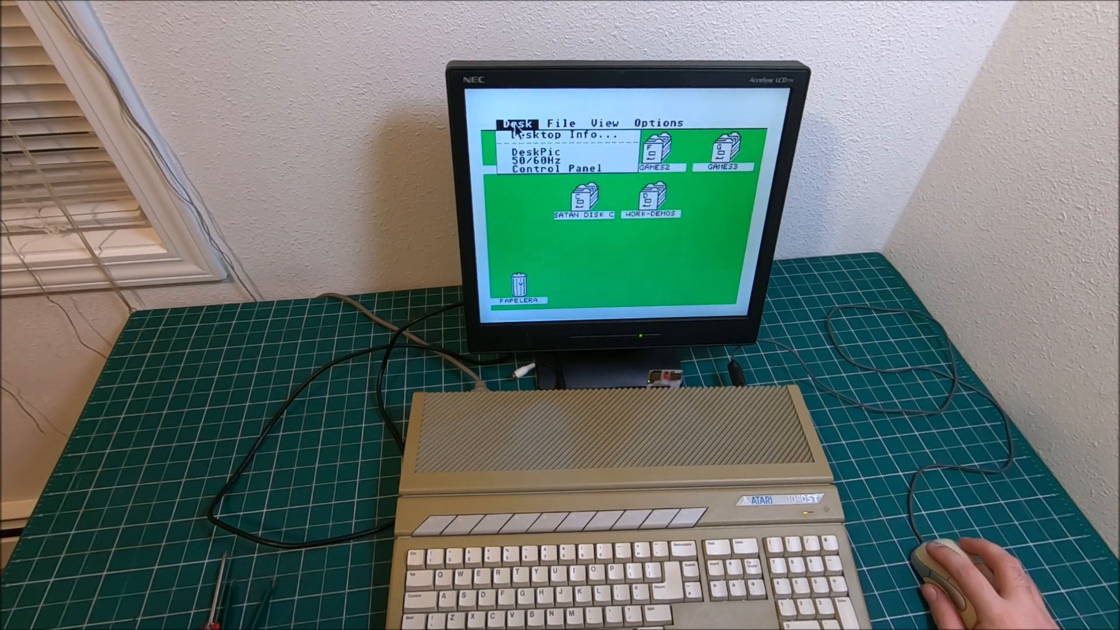
Open the Control Panel accessory from the Desk menu and save its module defaults.
click(546, 167)
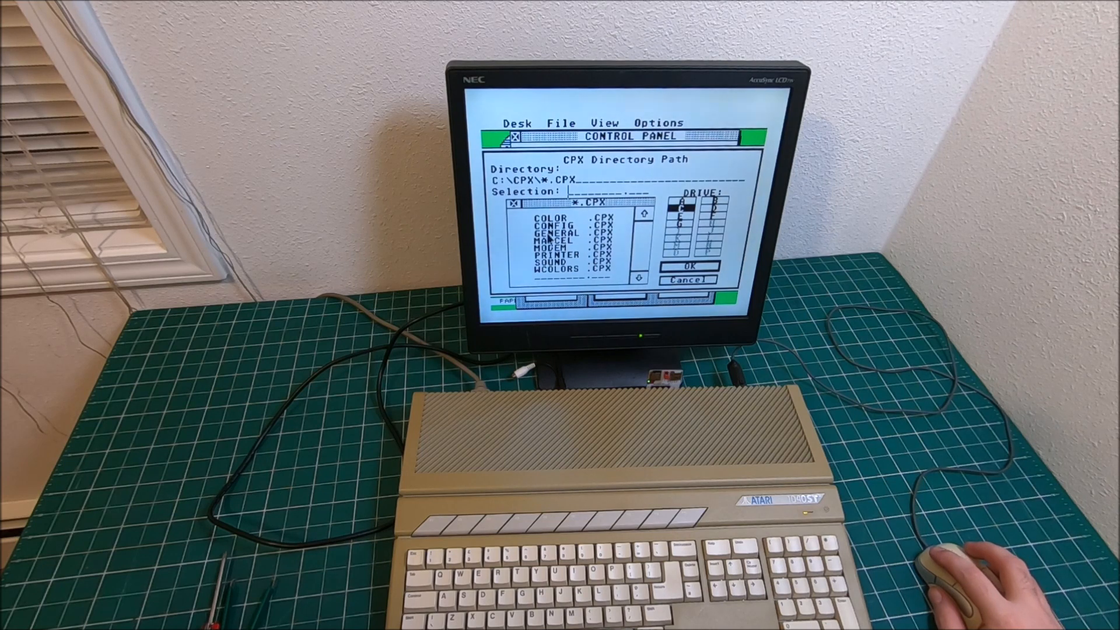
click(570, 226)
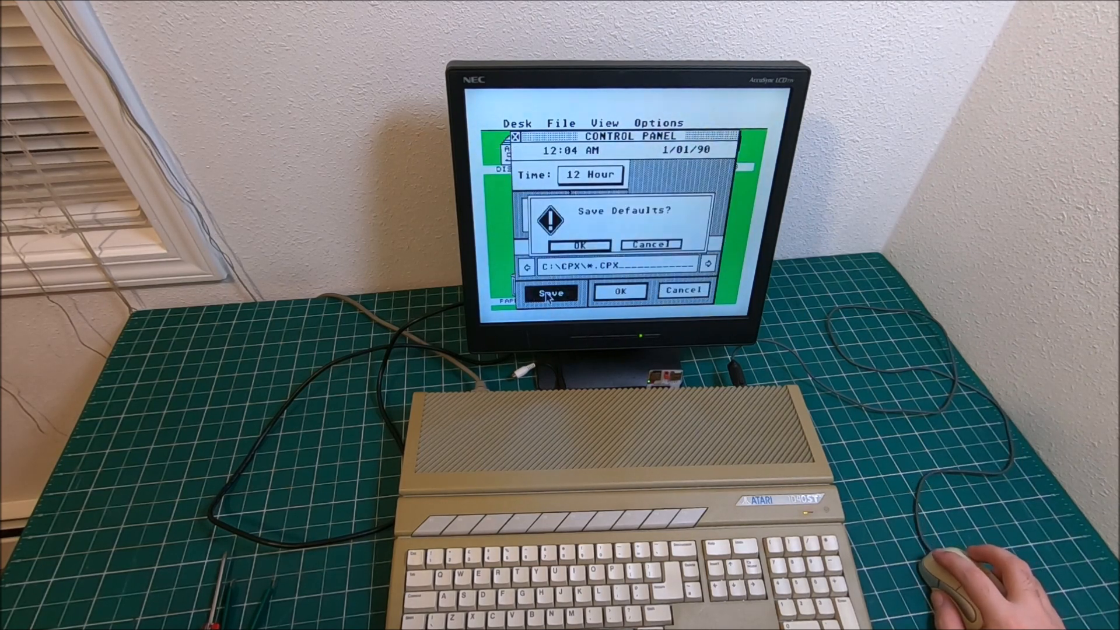
click(574, 245)
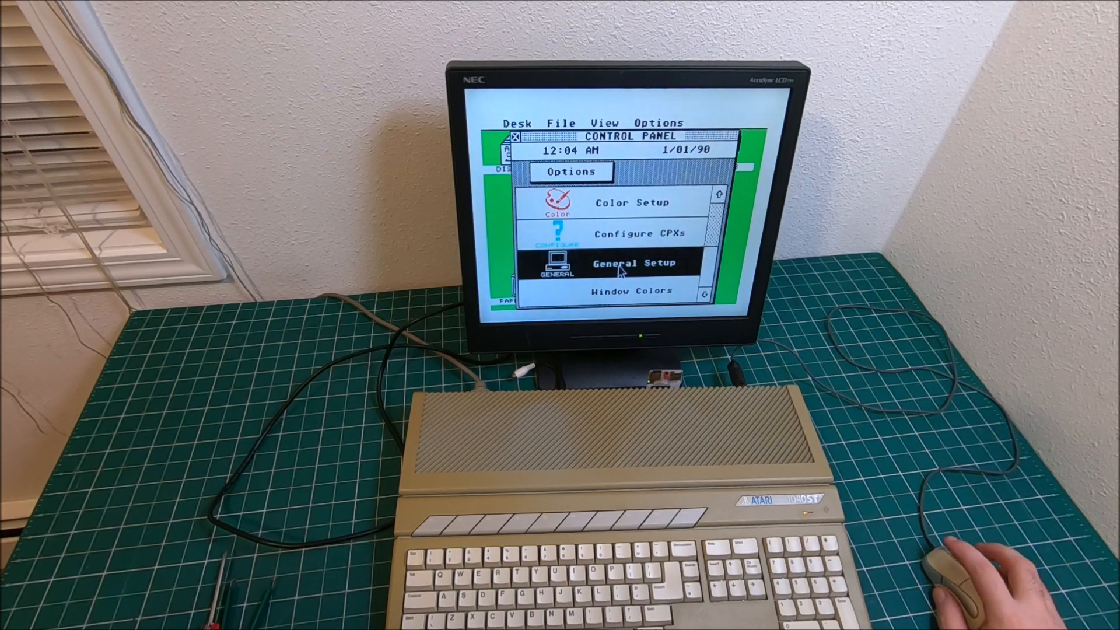
In General Setup, choose double-click speed 0 and confirm saving it as default.
click(632, 264)
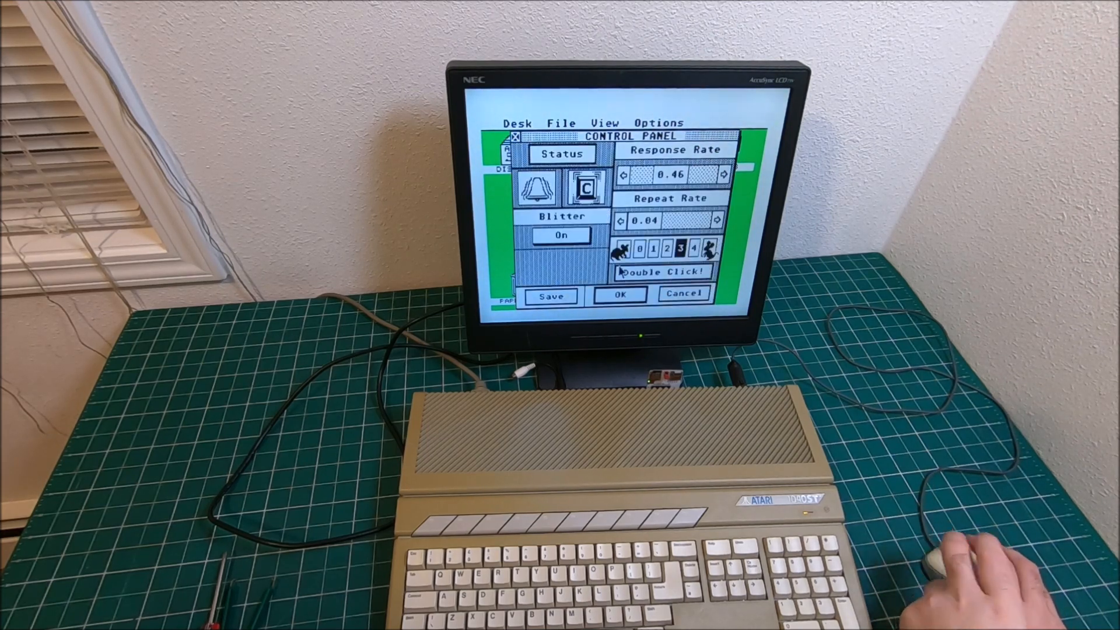
click(640, 248)
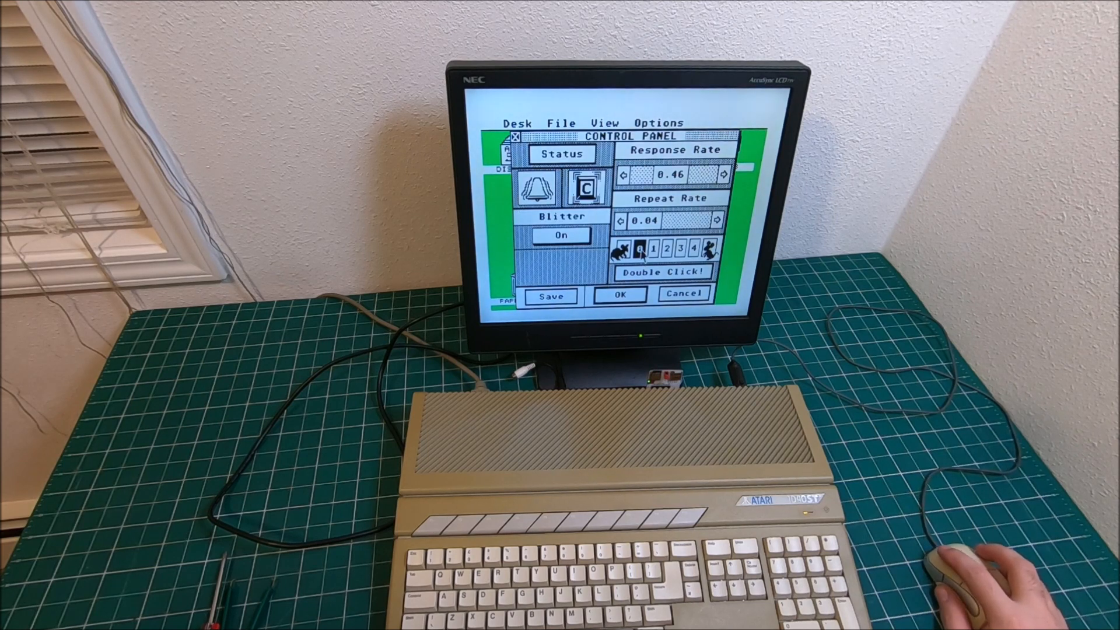
click(551, 295)
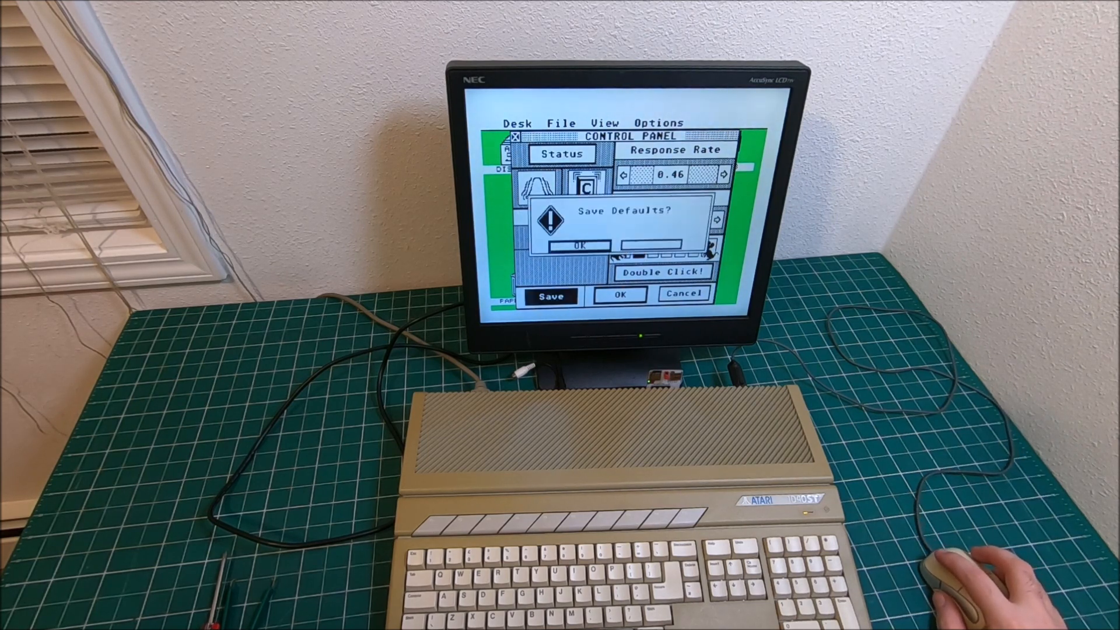
click(581, 243)
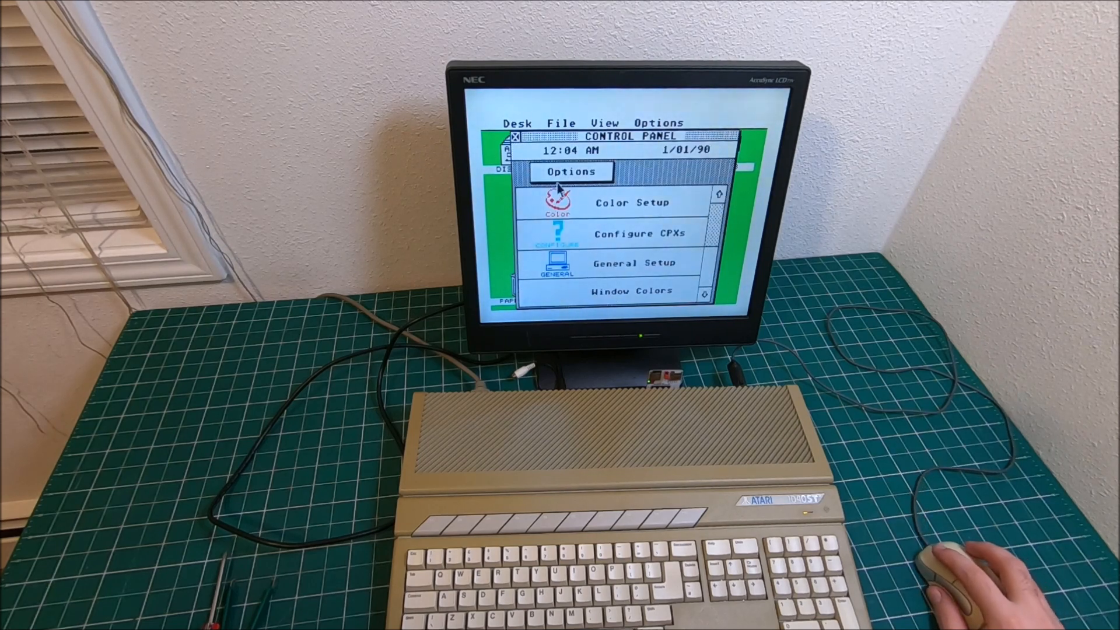
mouse_move(517, 146)
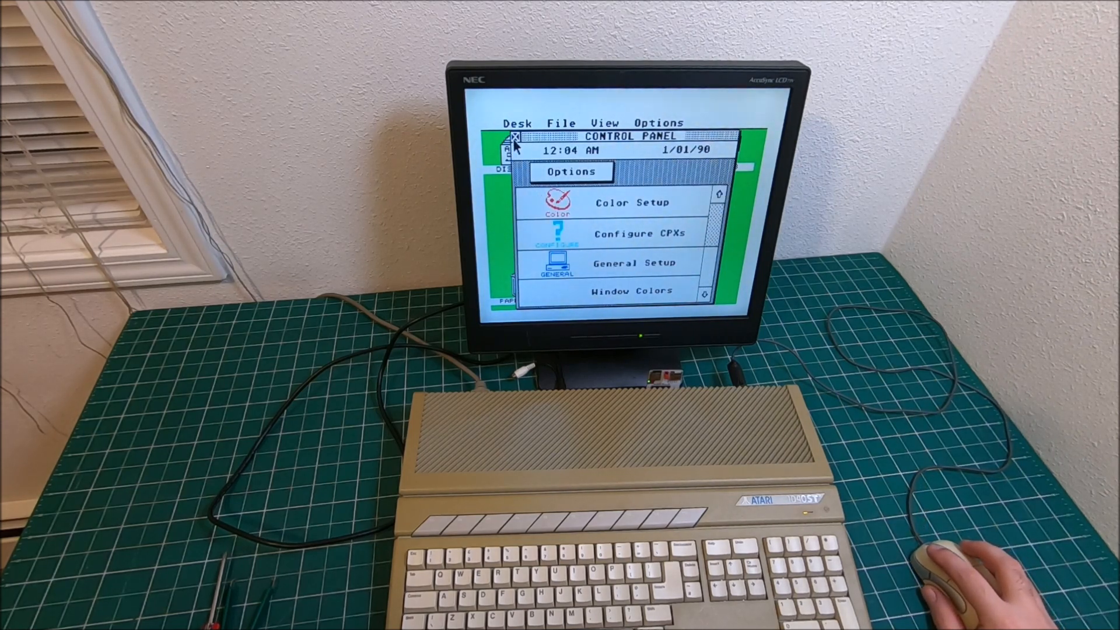
Close the Control Panel and test double-click by opening the SATAN DISK C window.
click(514, 138)
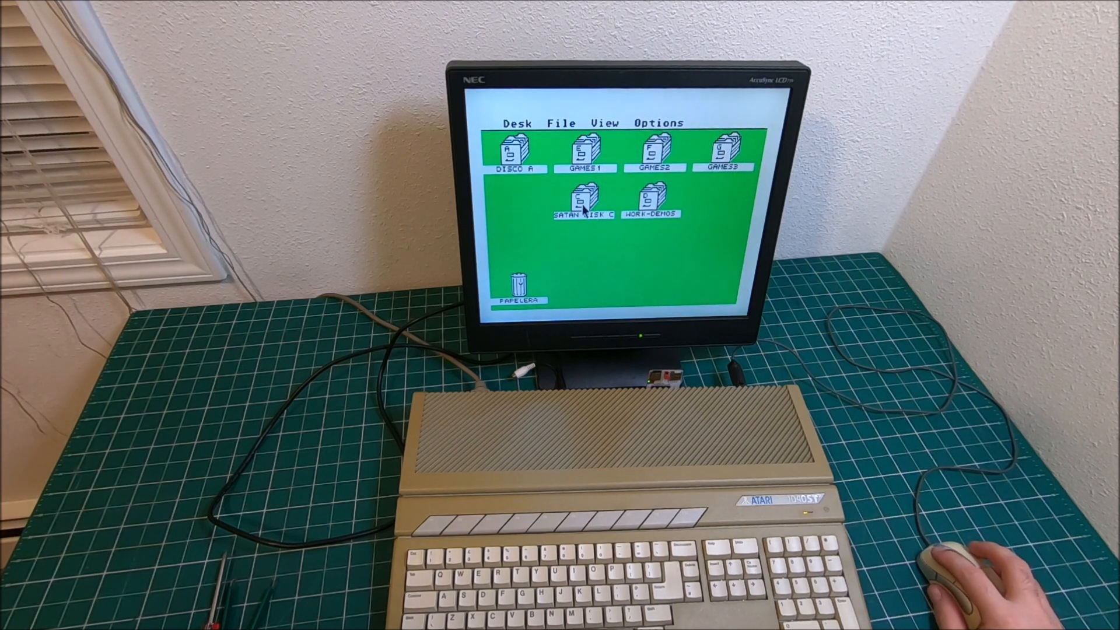
click(602, 123)
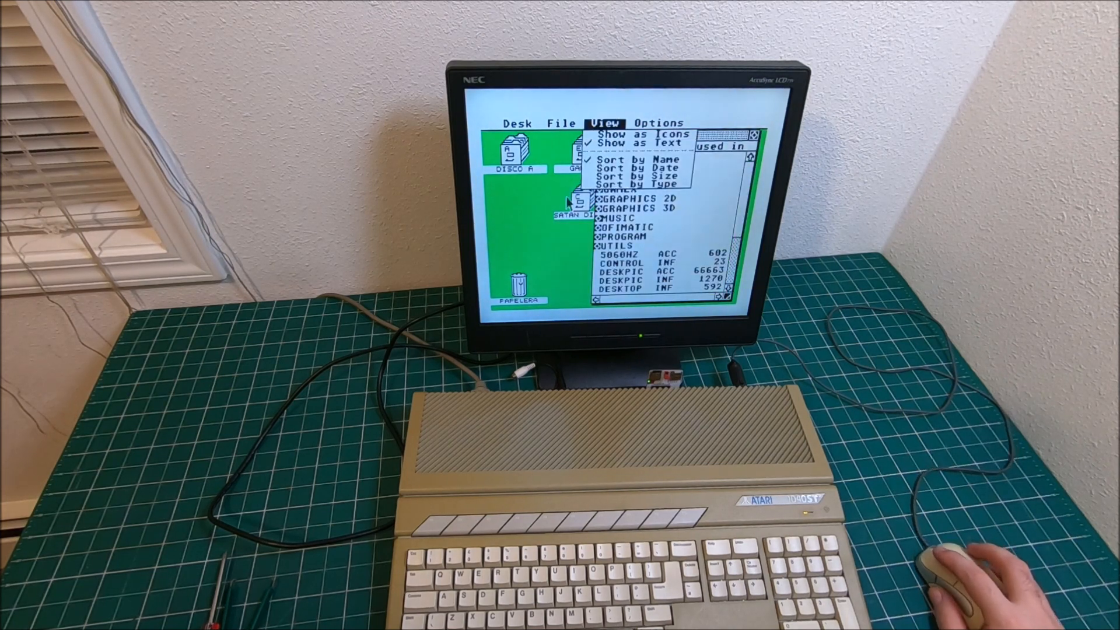
click(617, 133)
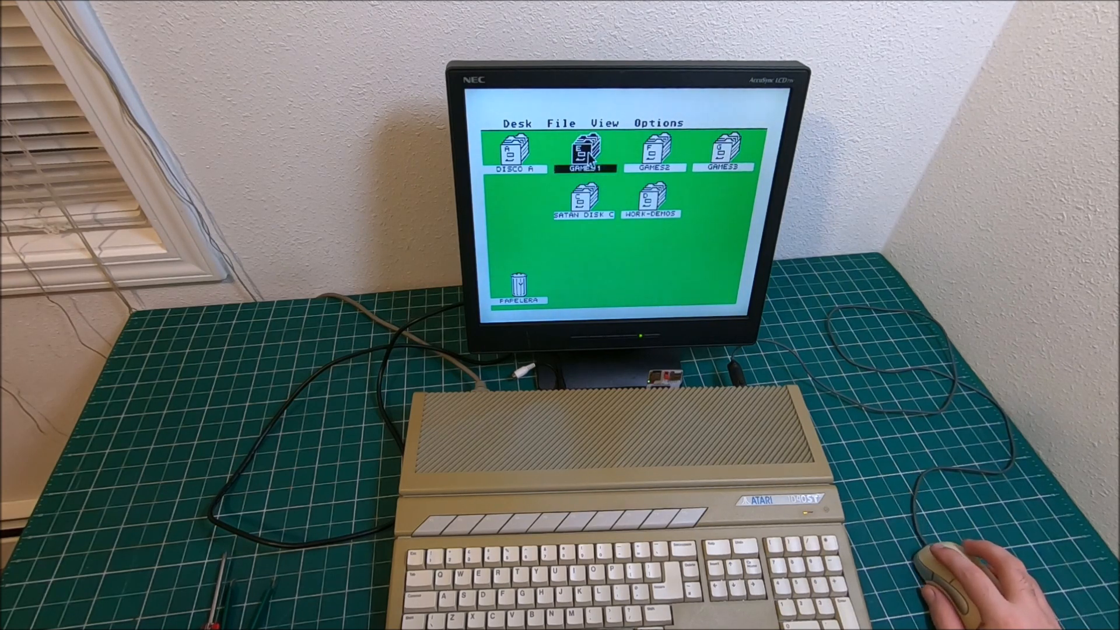
Reopen the Control Panel, resave General Setup as defaults, then close the panel.
click(519, 123)
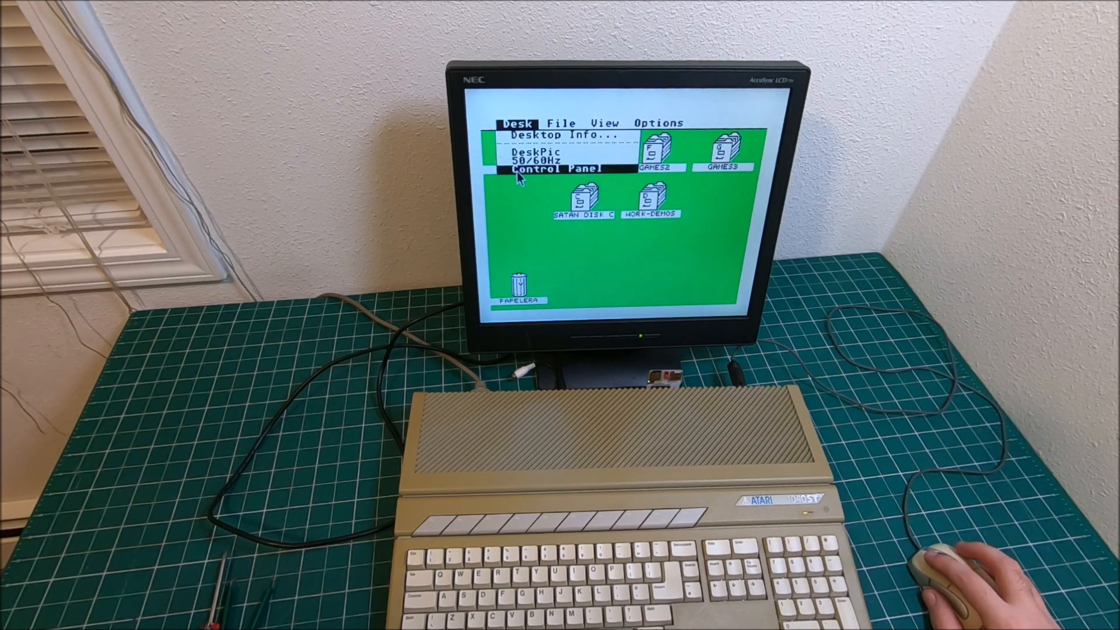
click(559, 168)
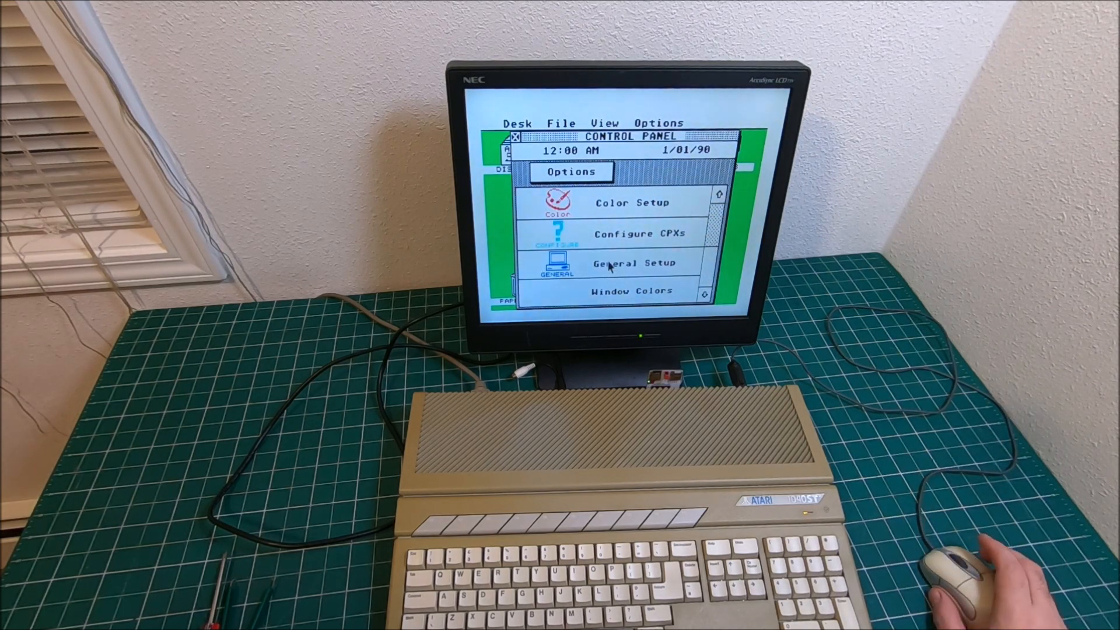
click(627, 264)
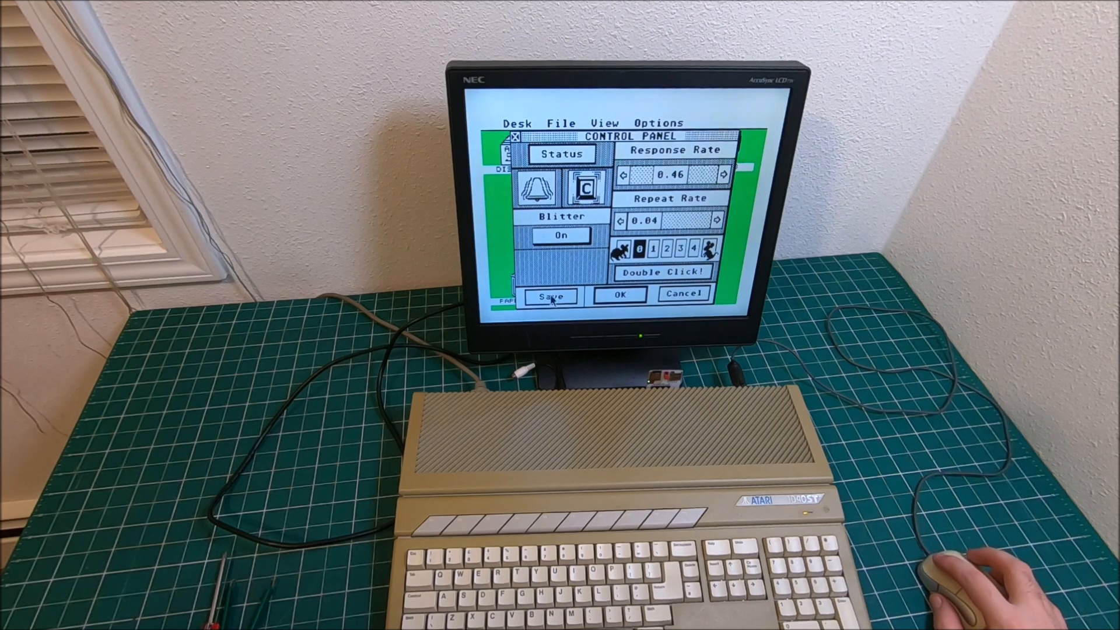
click(550, 295)
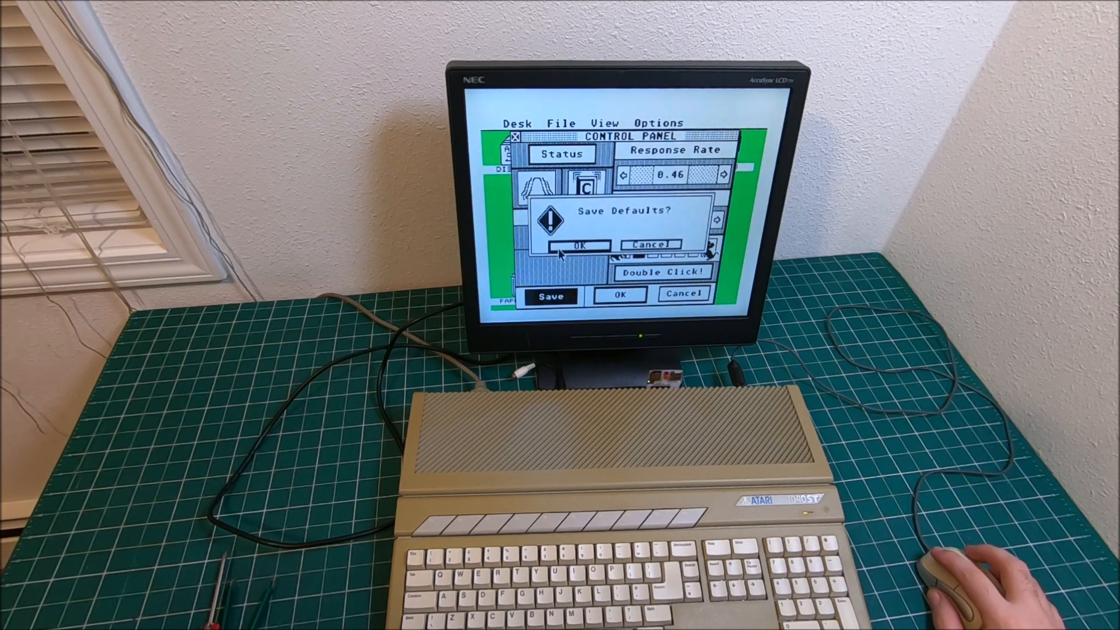
click(581, 244)
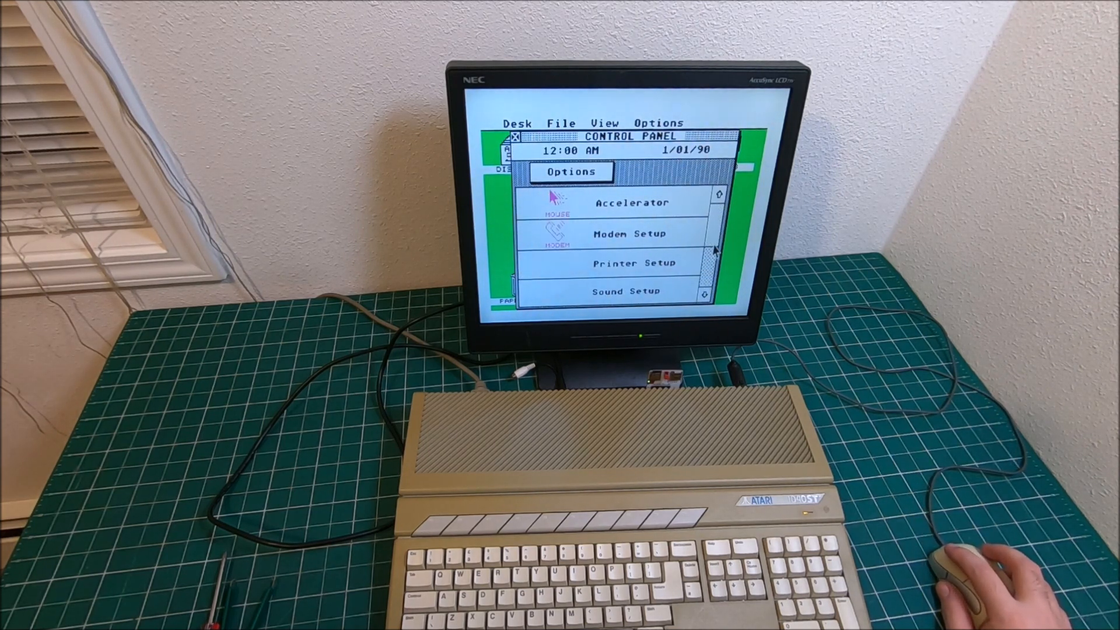
click(519, 123)
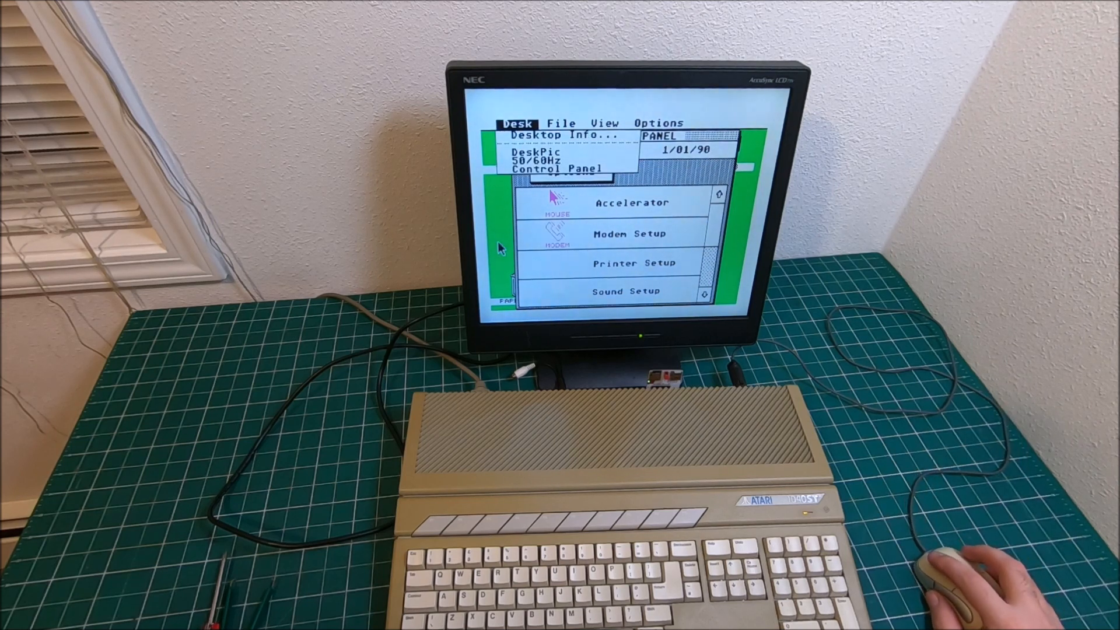
click(562, 168)
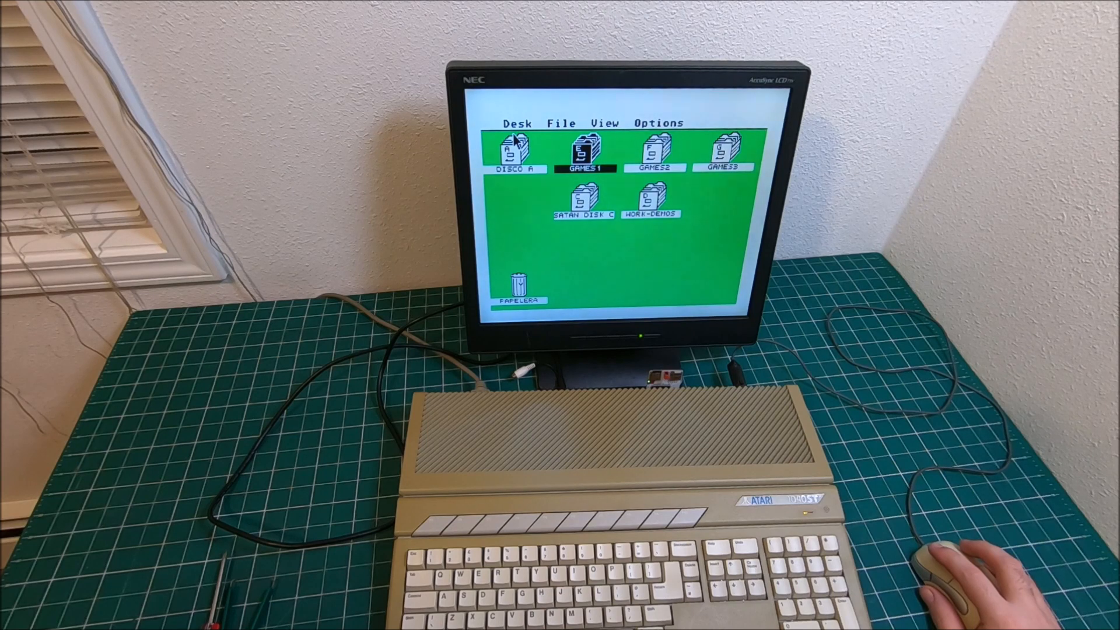
mouse_move(532, 211)
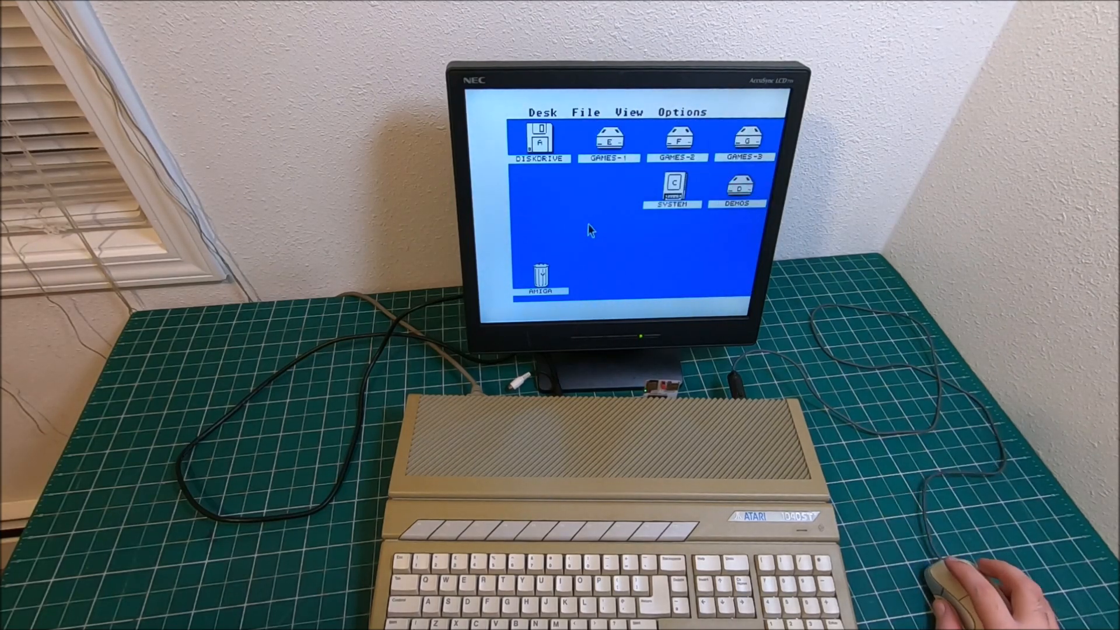
mouse_move(544, 250)
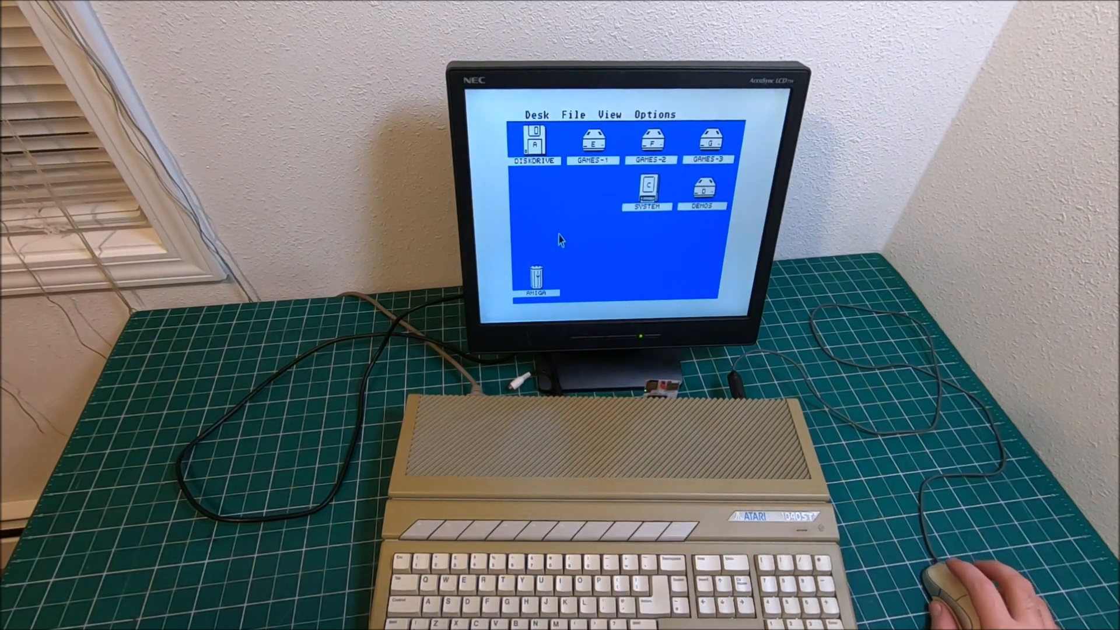
double_click(594, 140)
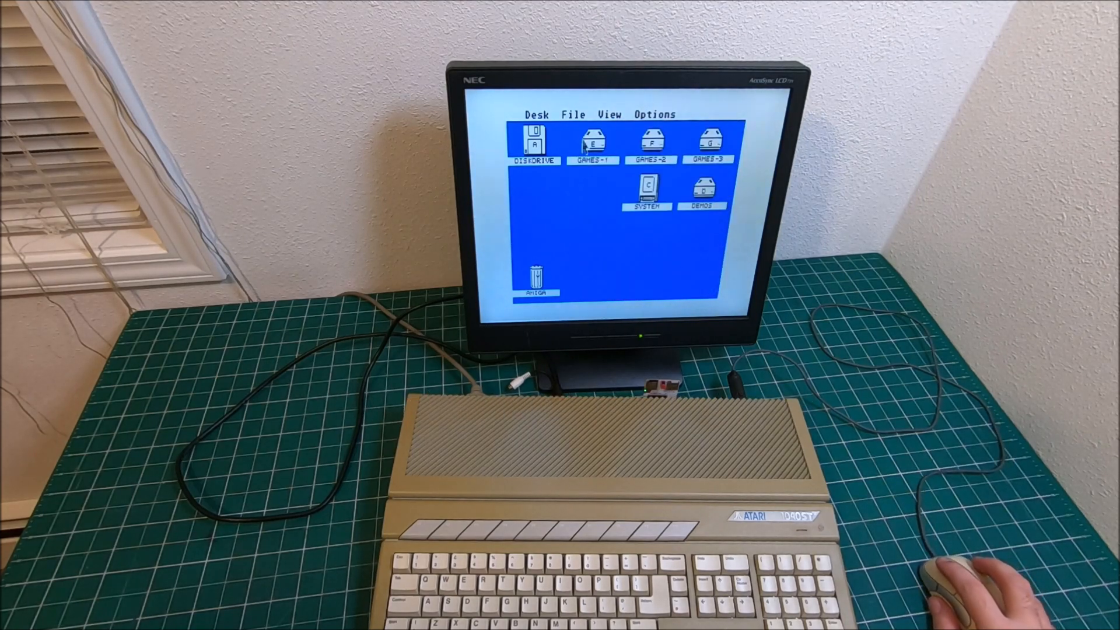
click(533, 142)
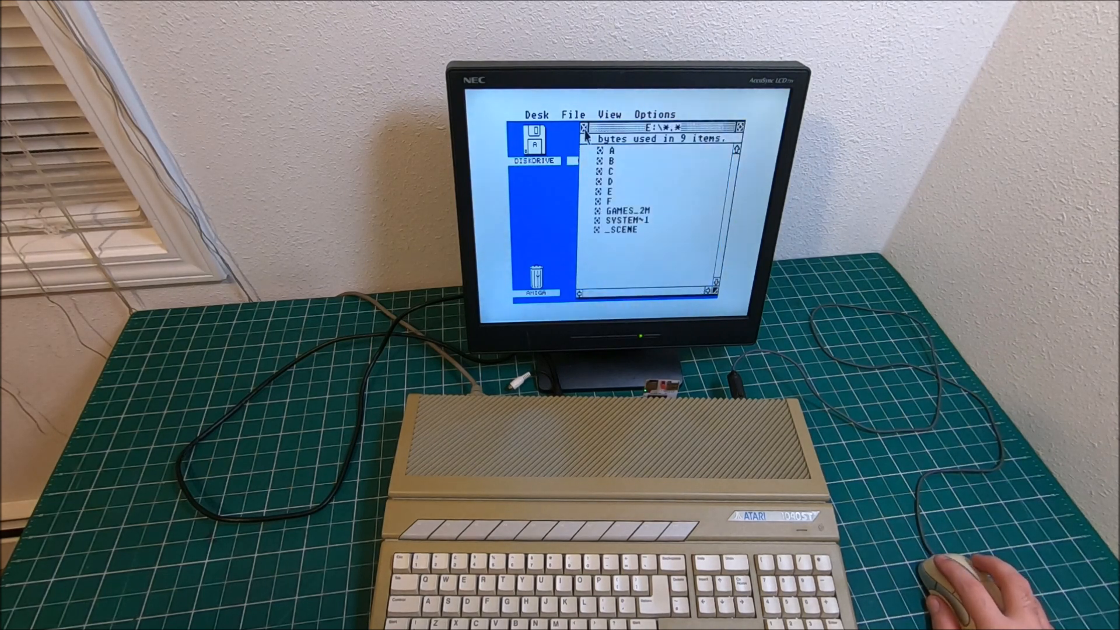
click(535, 113)
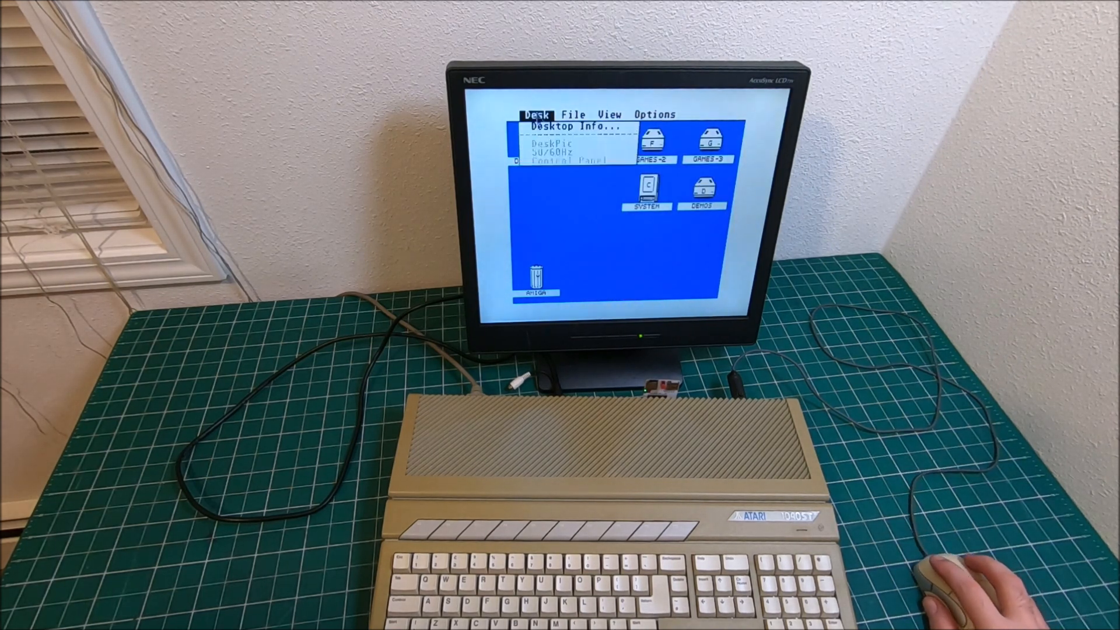
Resave General Setup's double-click settings as defaults via Control Panel, then close it.
click(567, 161)
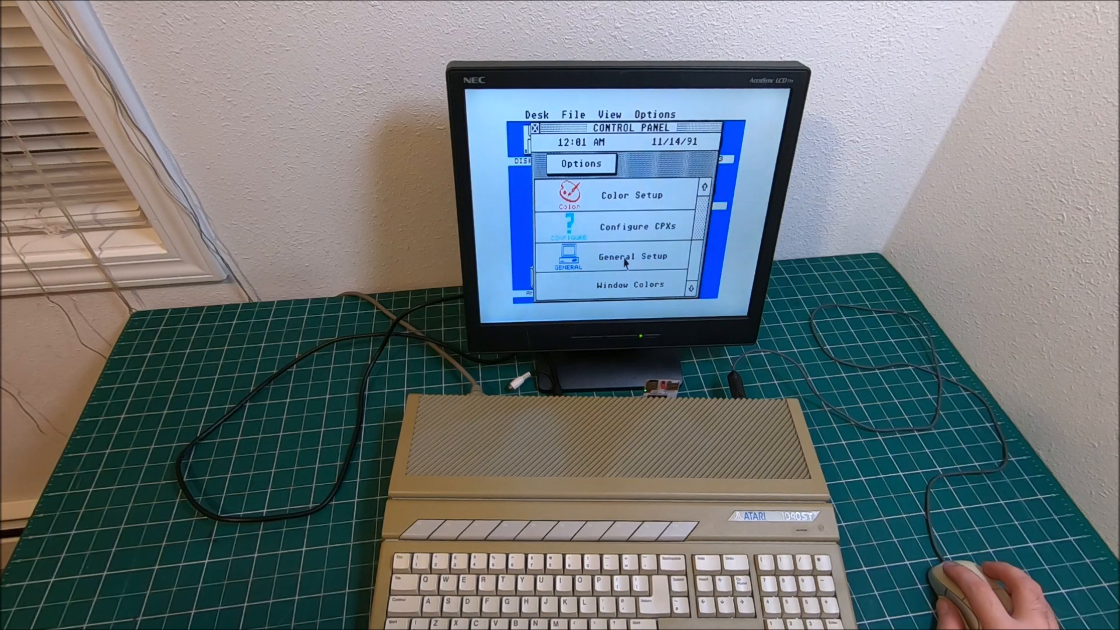
click(630, 256)
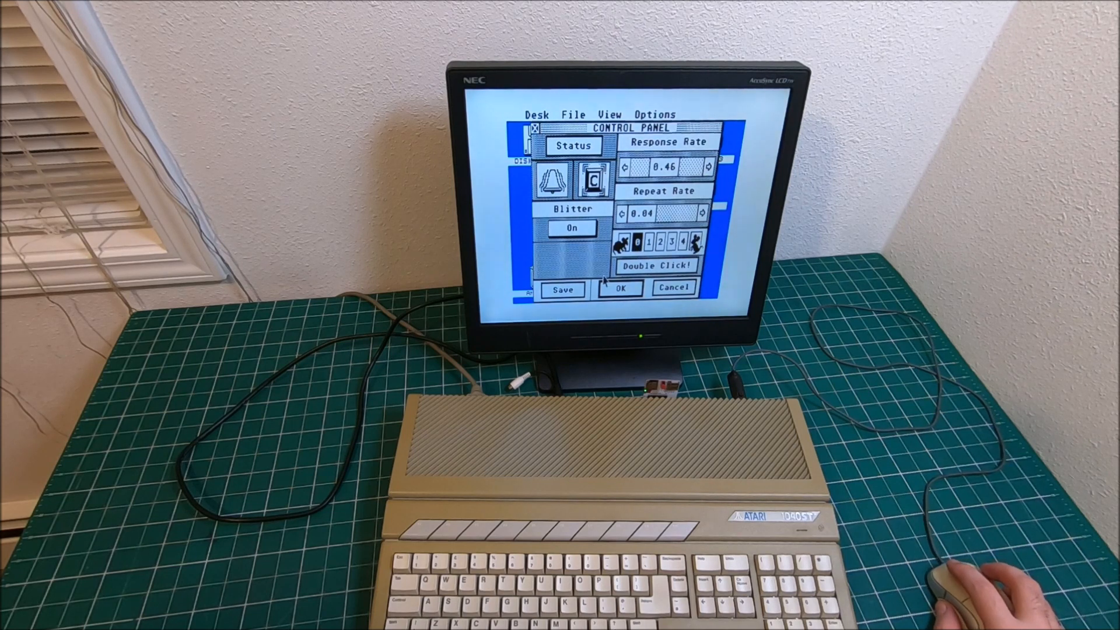
click(561, 289)
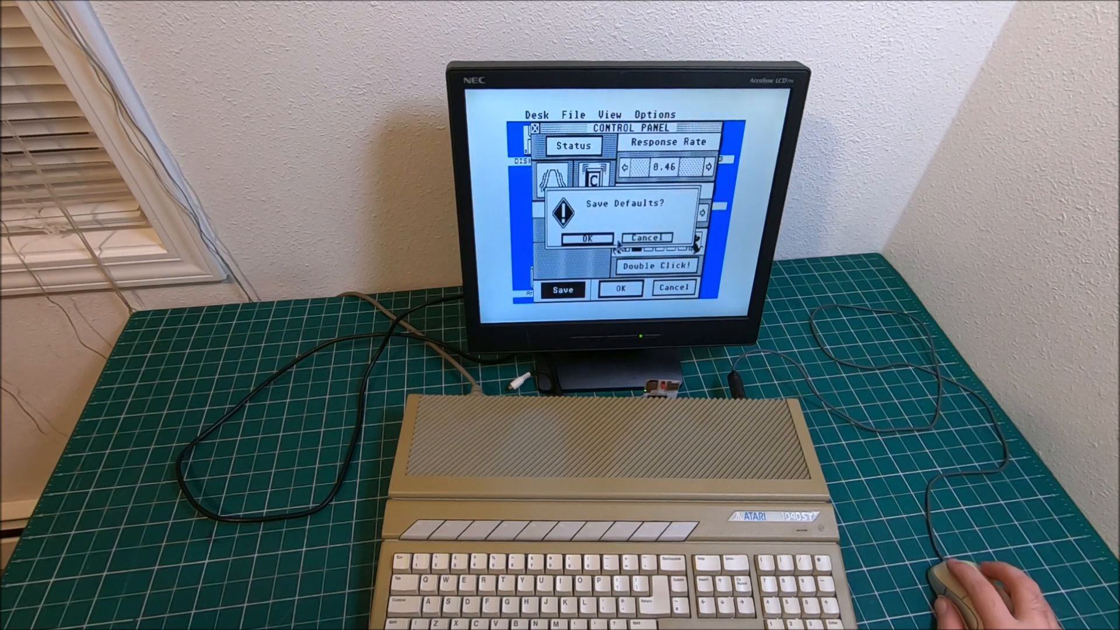
click(588, 237)
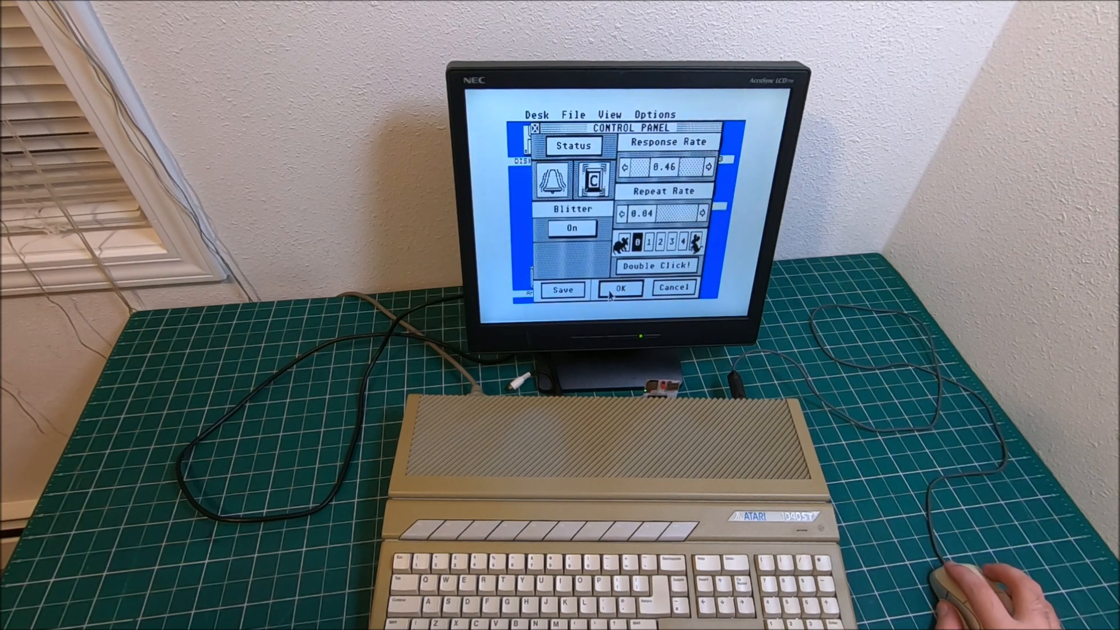
click(619, 288)
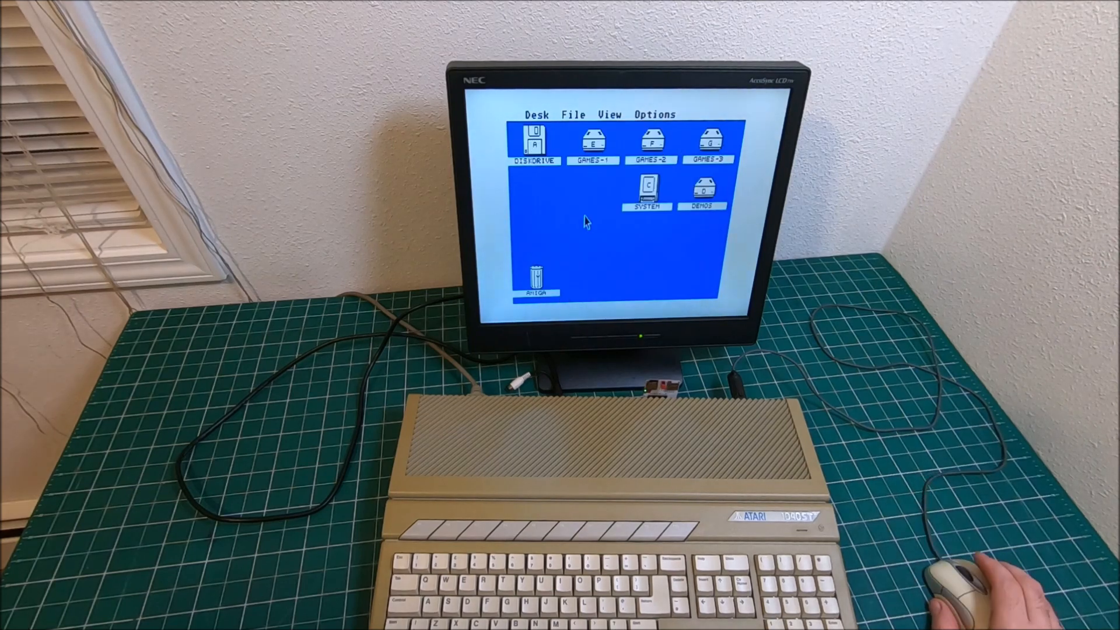